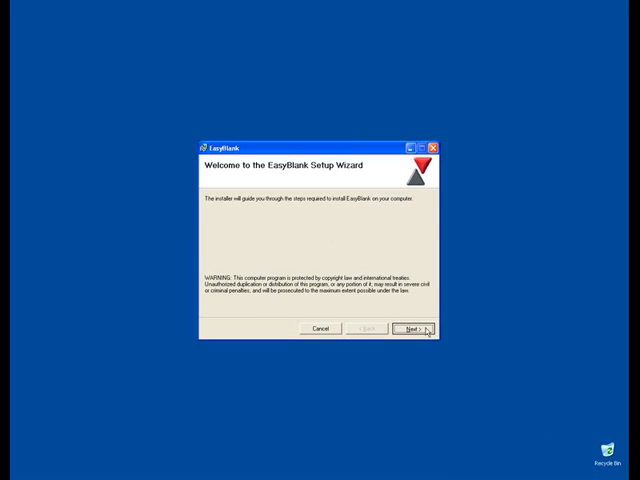
Advance past the welcome page, read the license agreement to its end and select I Agree.
click(414, 328)
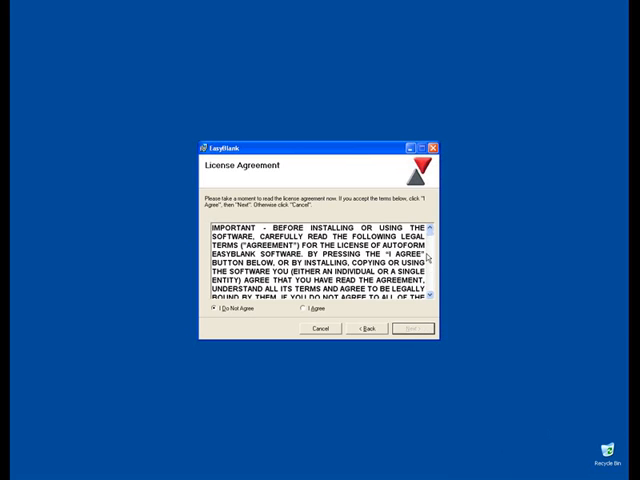
scroll(down, 3)
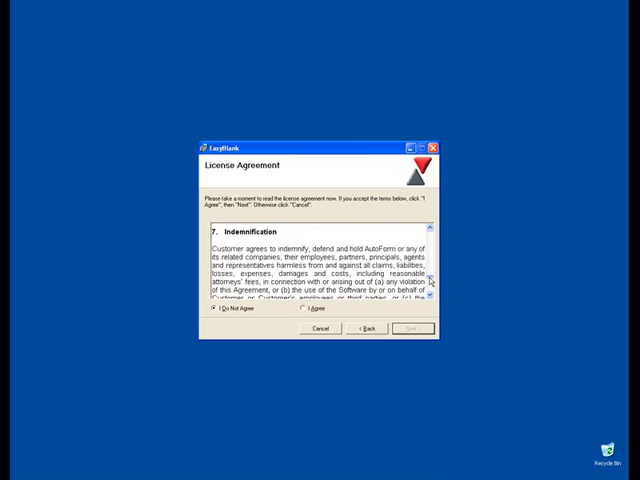
scroll(down, 3)
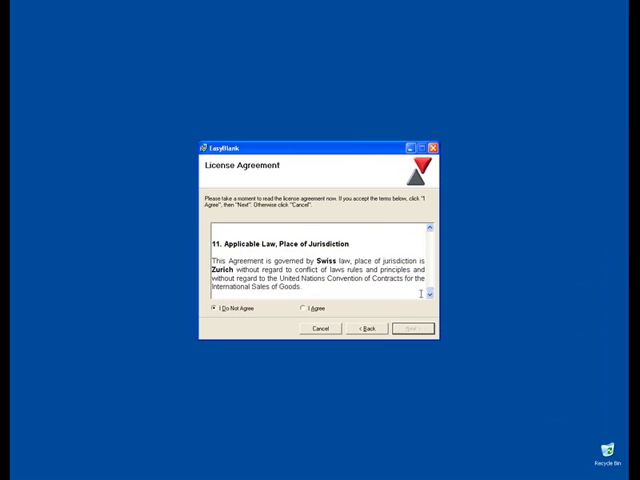
click(304, 308)
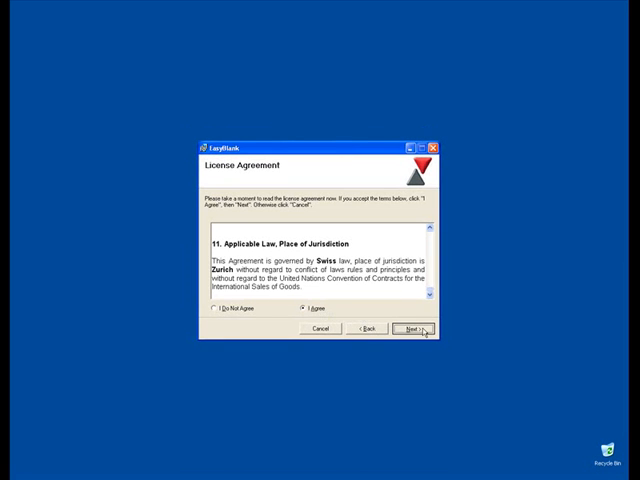
Continue past the license and keep the default installation folder, reaching the launch and shortcut options.
click(410, 328)
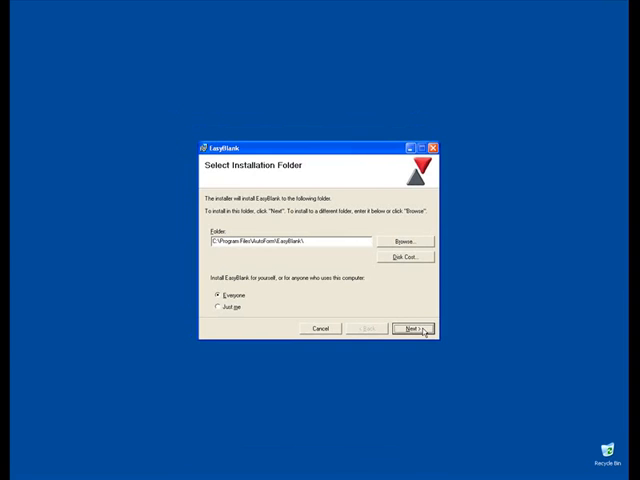
click(410, 328)
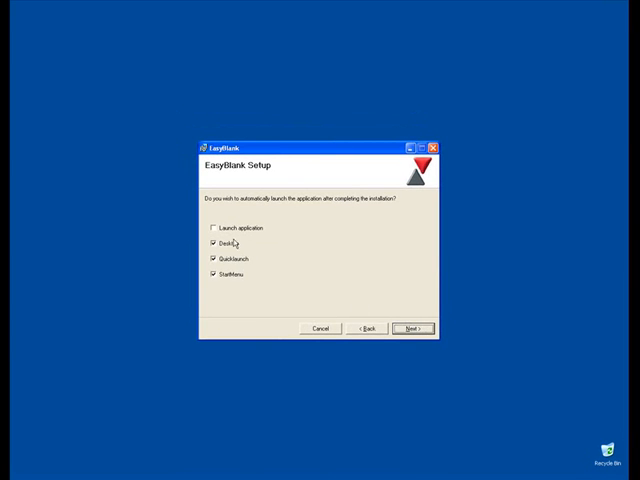
Enable Launch application after install and start the installation.
click(212, 228)
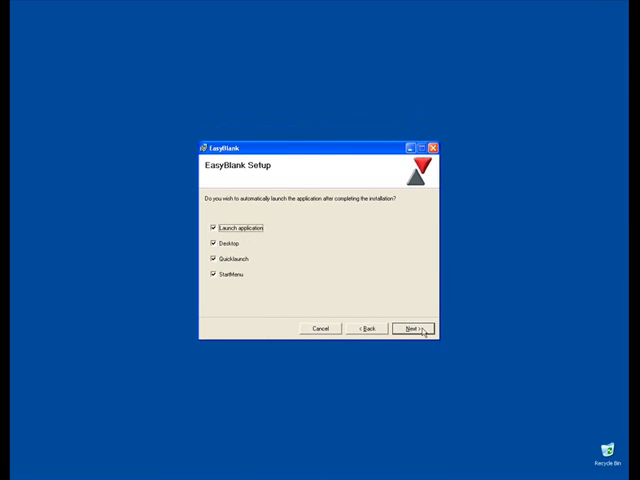
click(414, 328)
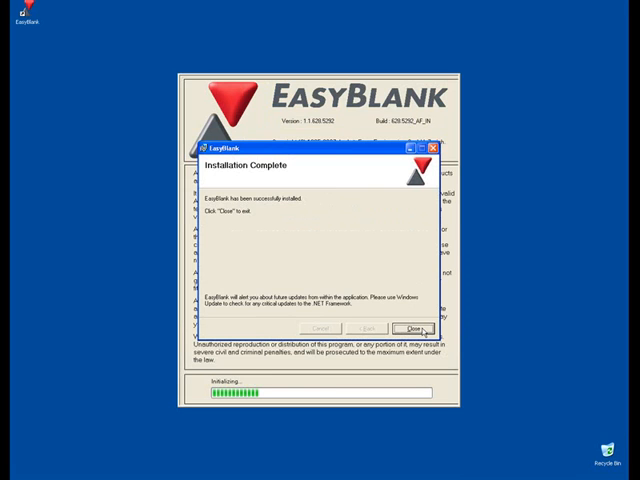
Close the completed installer, leaving EasyBlank's loading splash screen.
click(408, 328)
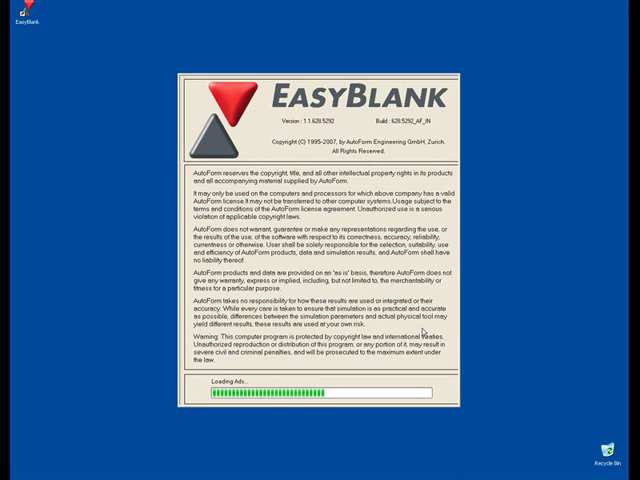